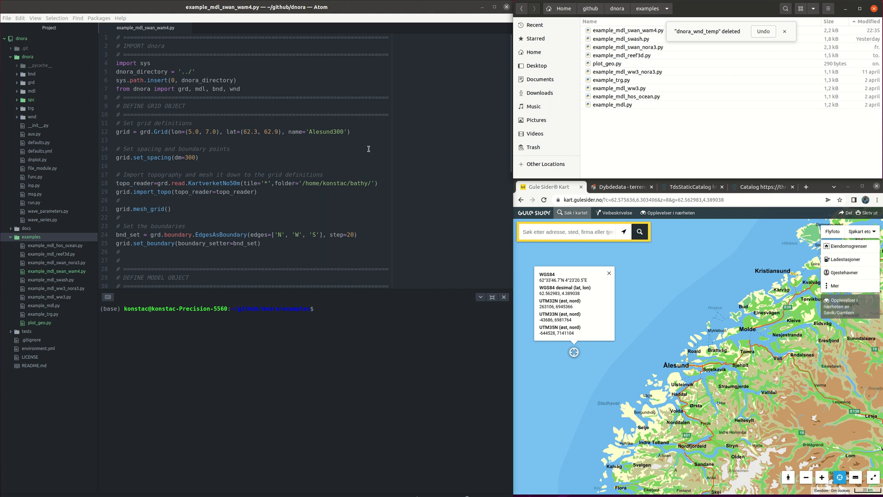
- Activate the dnora conda environment in Atom's built-in terminal
click(785, 32)
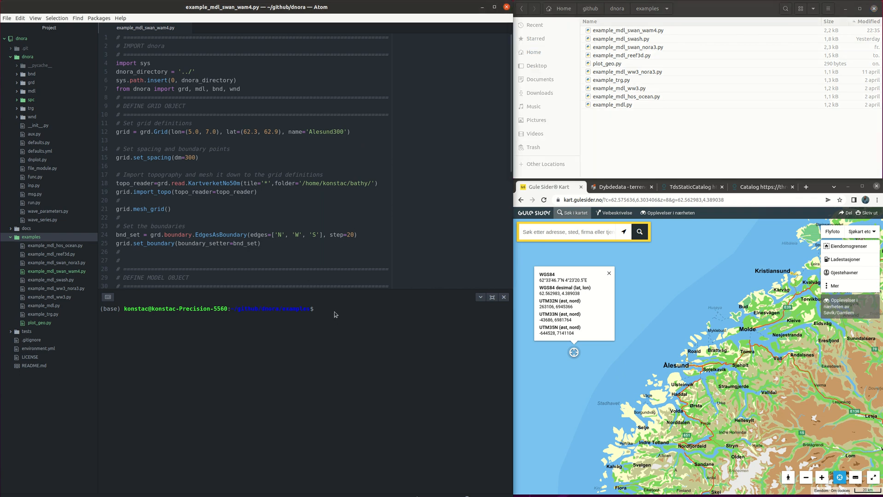
text(conda activ)
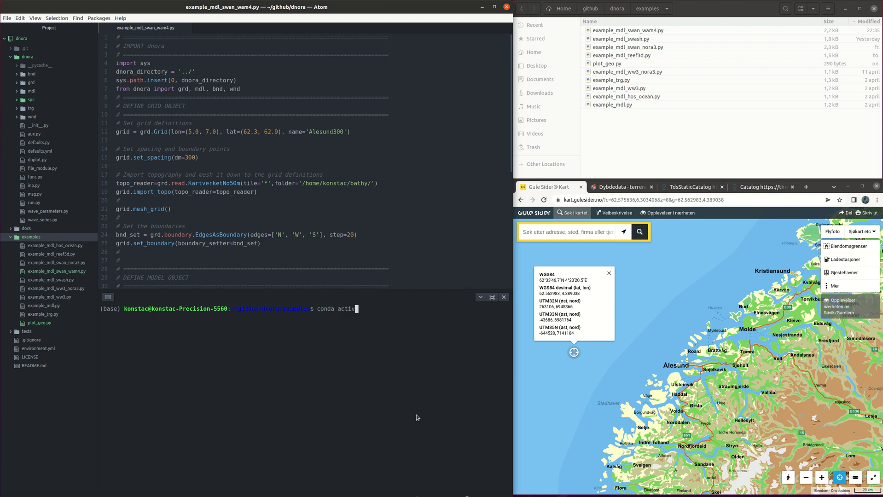
text(ate dnora)
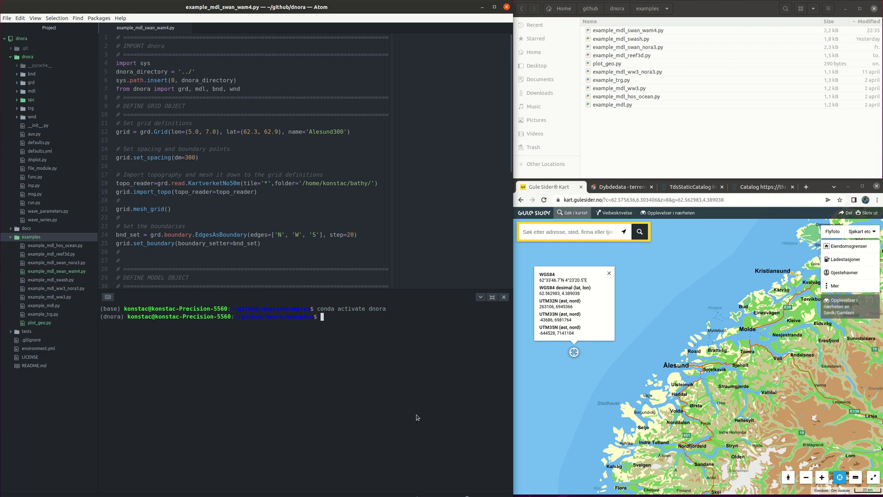
- Start IPython and paste the script's import block loading dnora's grd, mdl, bnd and wnd modules
text(ipython)
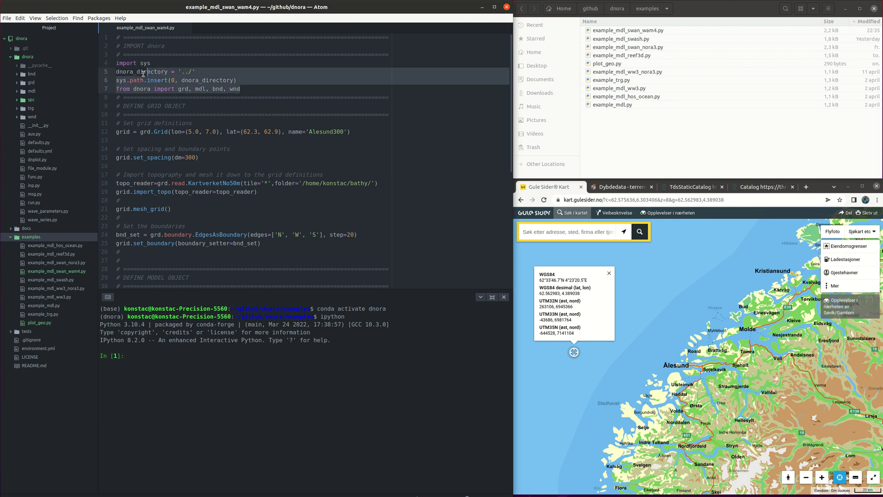
right_click(144, 72)
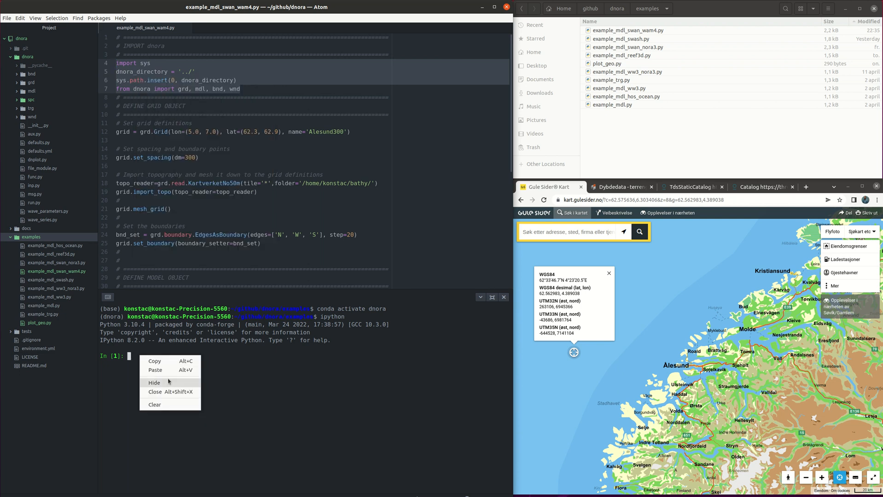
click(154, 370)
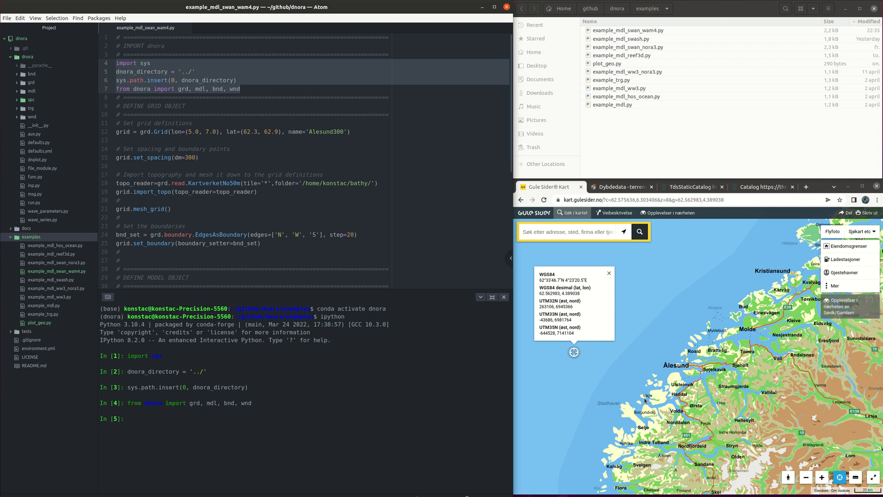
mouse_move(637, 331)
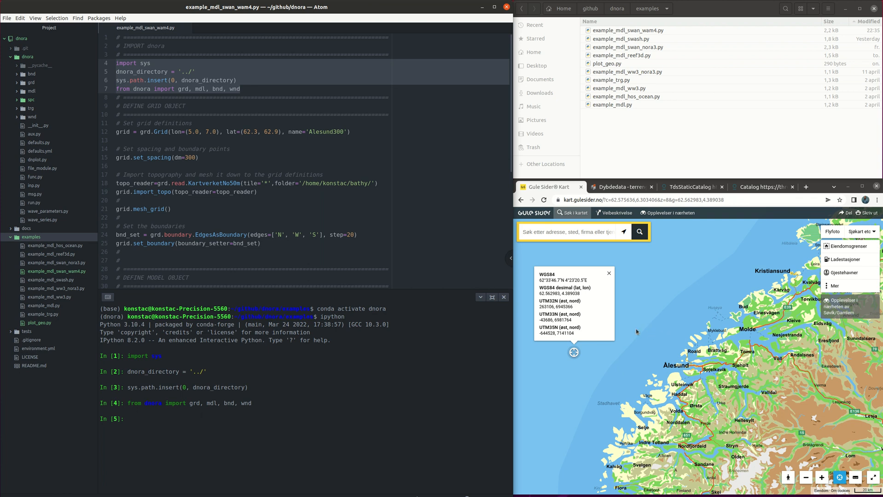
mouse_move(697, 344)
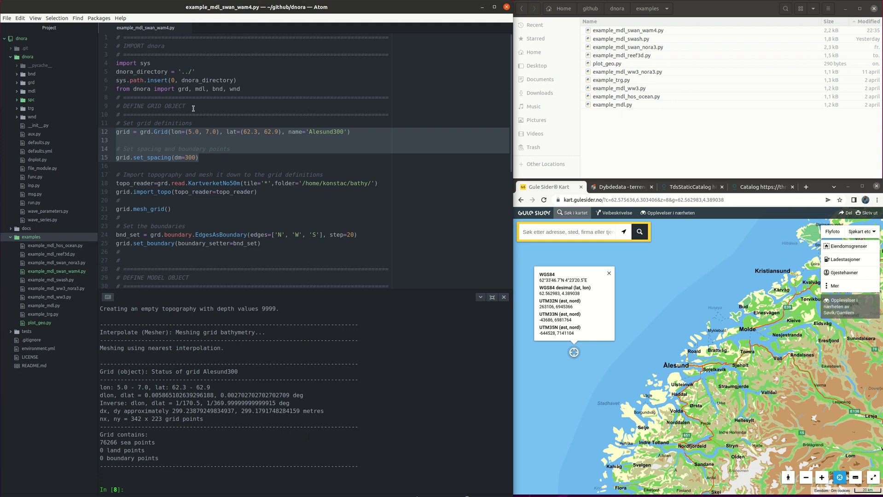
mouse_move(172, 183)
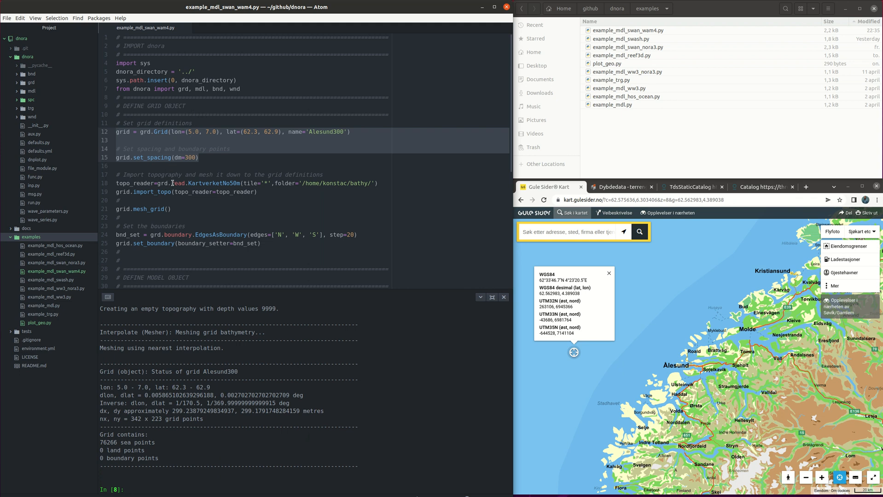
mouse_move(186, 183)
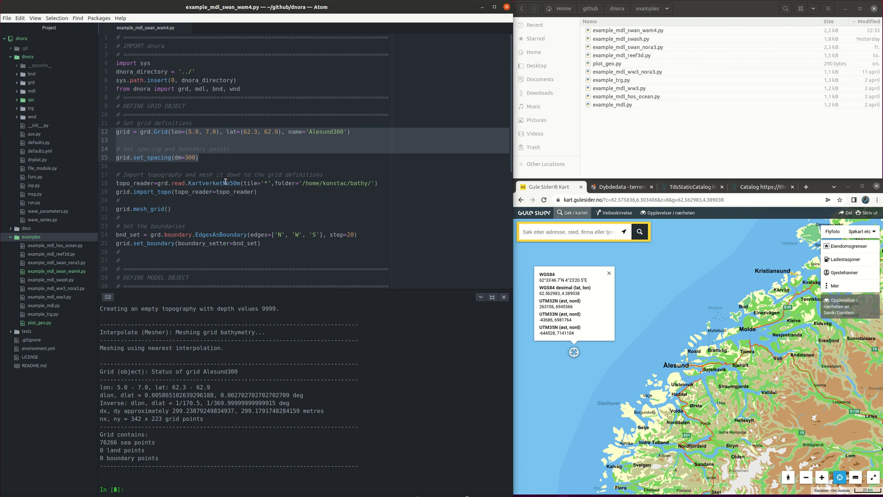
- Paste the Alesund300 grid definition with 300 m spacing and Kartverket 50 m topography import into IPython
right_click(226, 183)
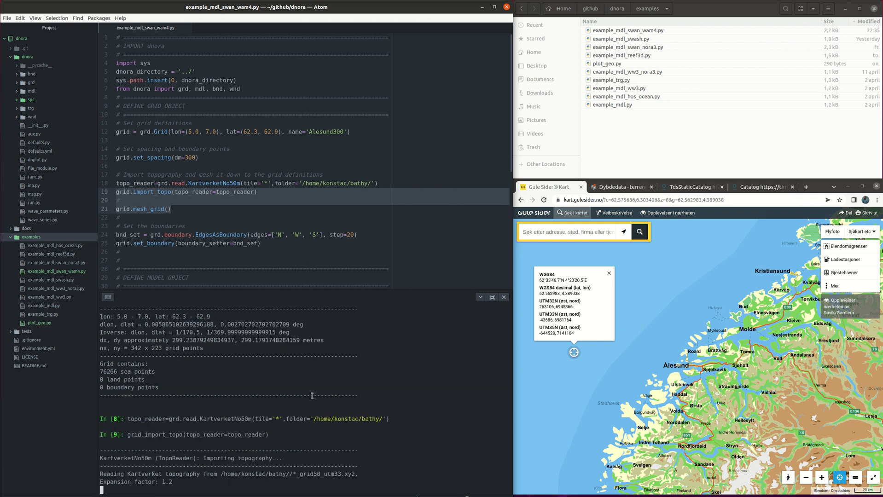
- Review the Geonorge 50-meter depth dataset page while the topography import runs
click(618, 186)
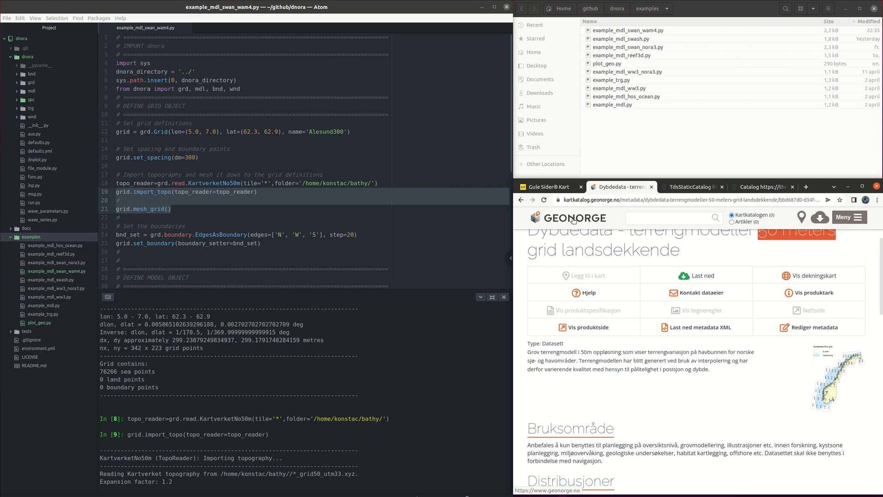
mouse_move(594, 218)
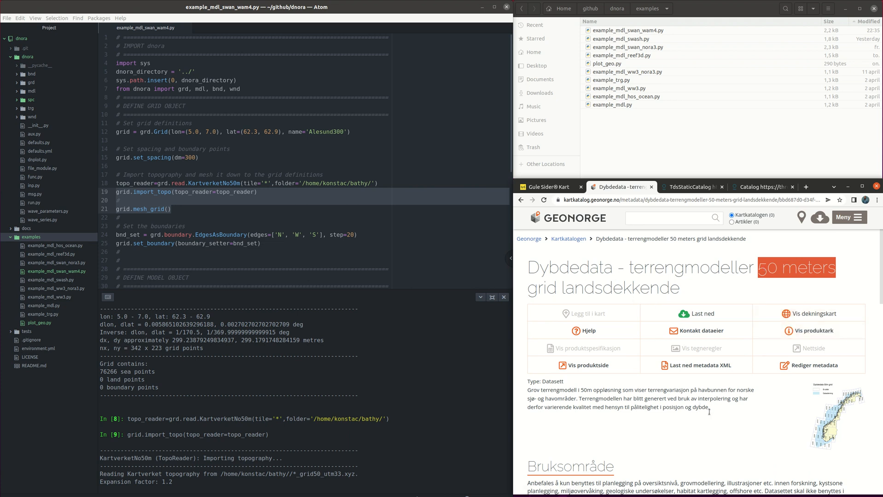
scroll(down, 3)
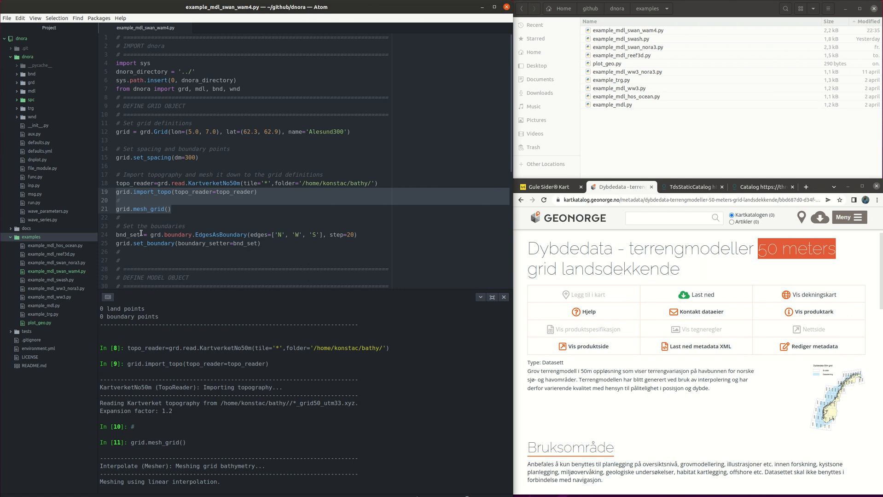
mouse_move(437, 250)
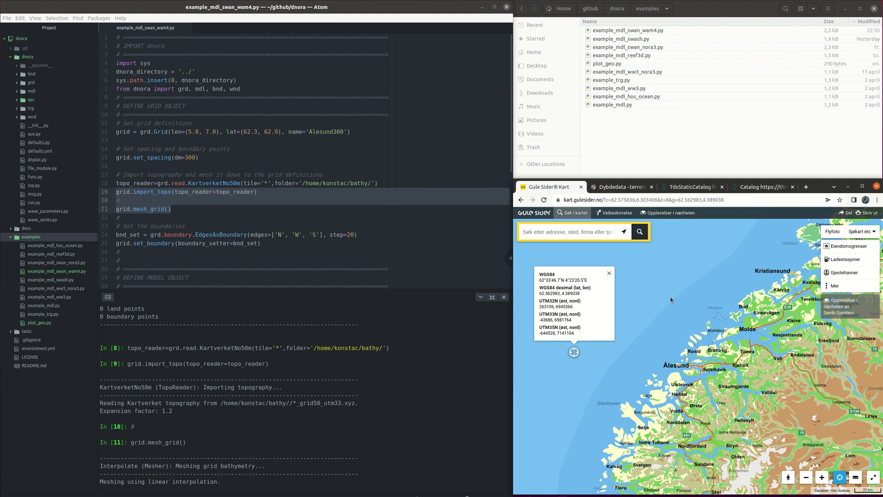
mouse_move(578, 350)
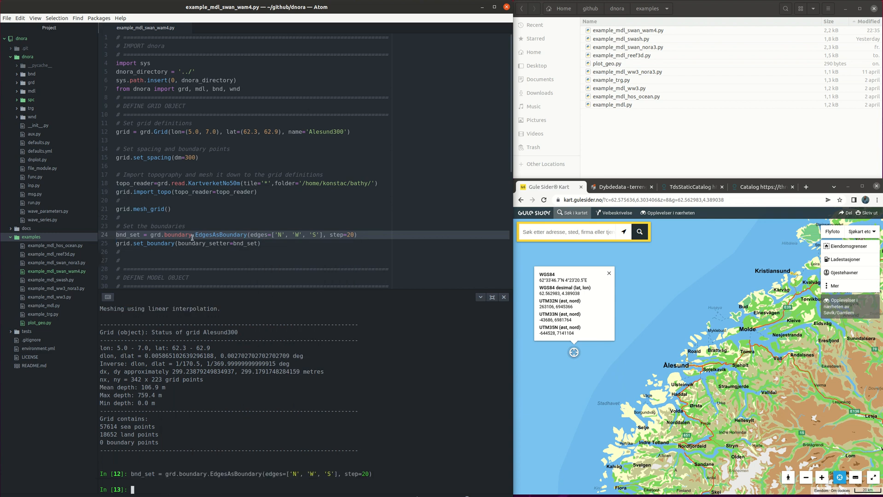
- Paste the EdgesAsBoundary setter line for the N, W and S edges into IPython
right_click(191, 243)
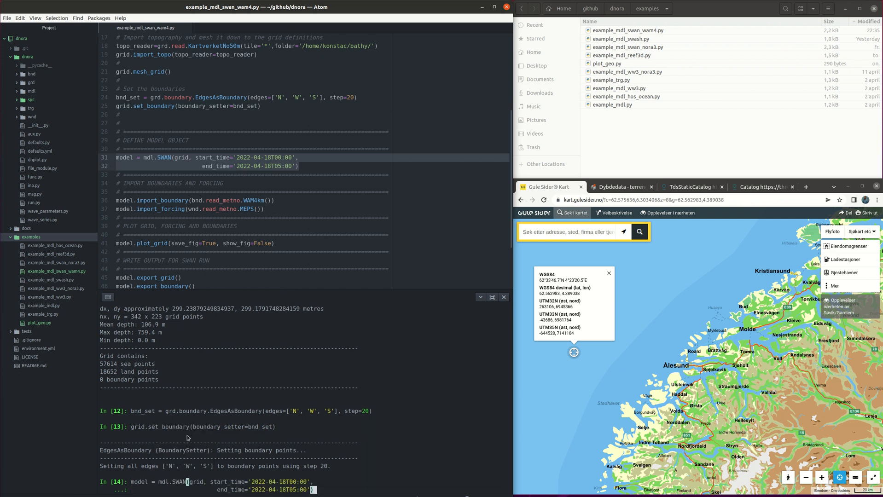
mouse_move(250, 374)
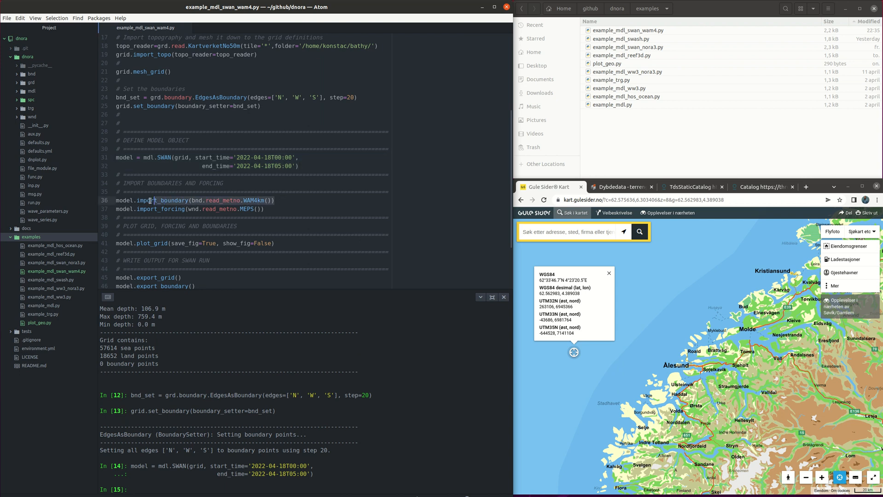
- Paste the WAM4 boundary spectra import line for the 2022-04-18 SWAN model into IPython
right_click(149, 201)
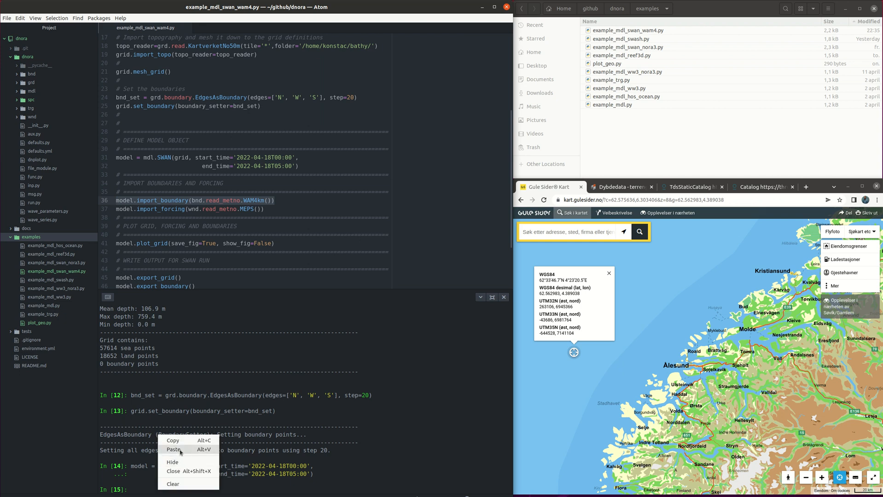
click(174, 449)
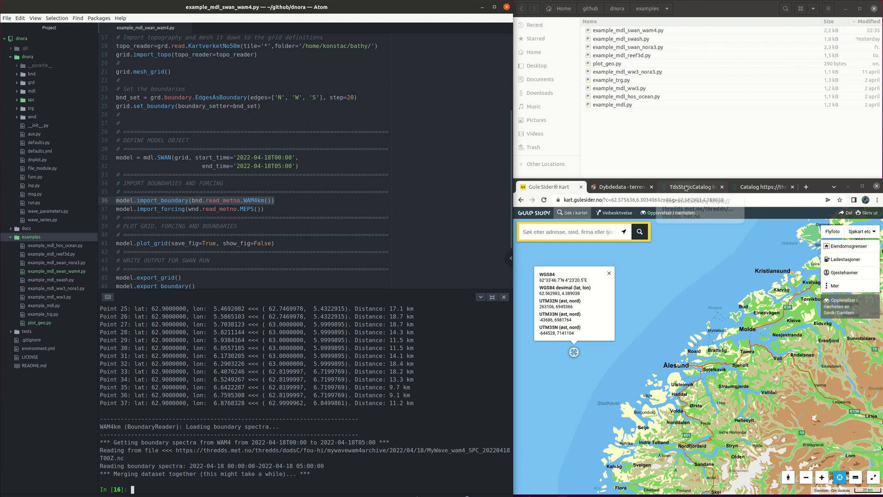
- View the MyWave WAM 4 km THREDDS catalog and import MEPS wind forcing into the model
click(690, 186)
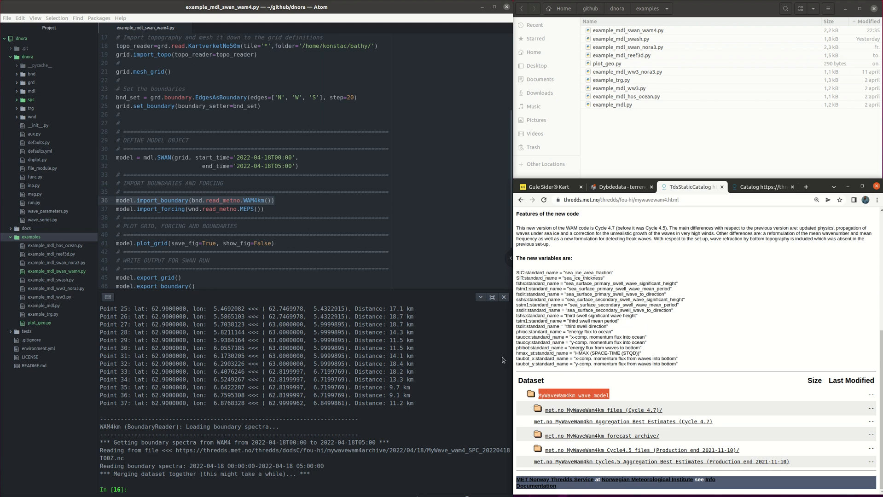
right_click(239, 209)
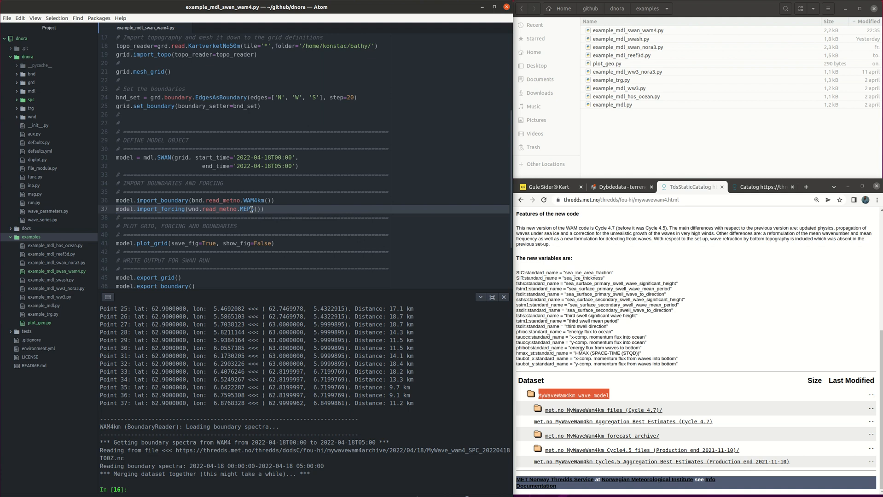
right_click(165, 458)
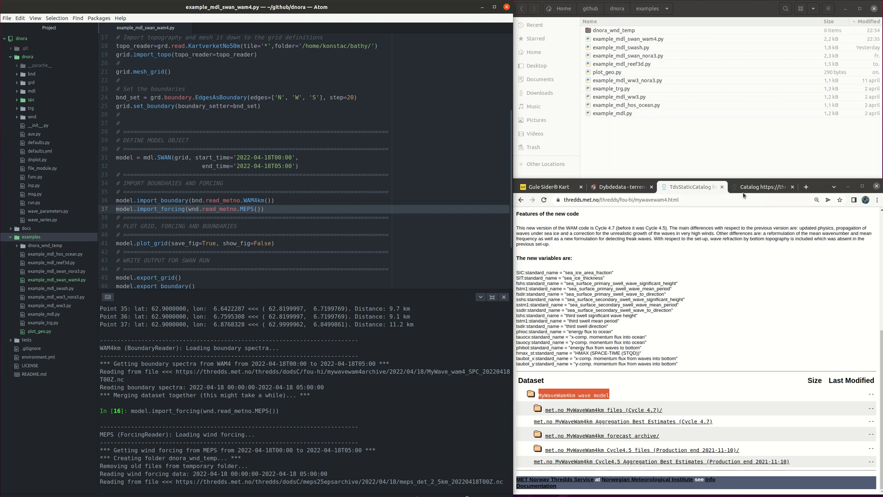
- Run the grid plot command and locate grid_Alesund300_MEPS_WAM4km.pdf in the Alesund300_SWAN output folder
click(760, 186)
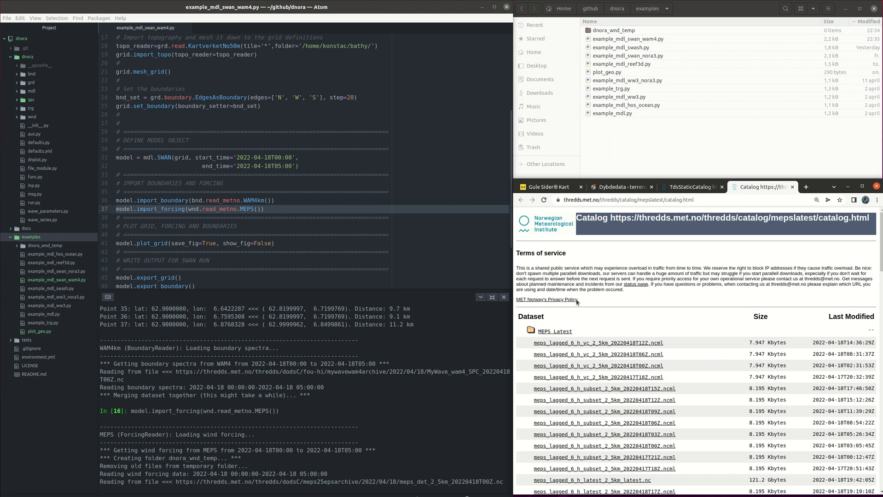
mouse_move(584, 333)
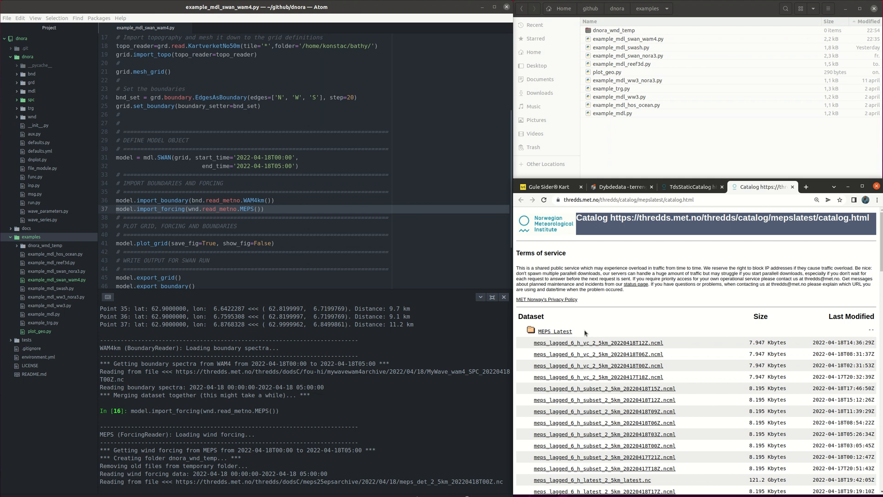
mouse_move(584, 342)
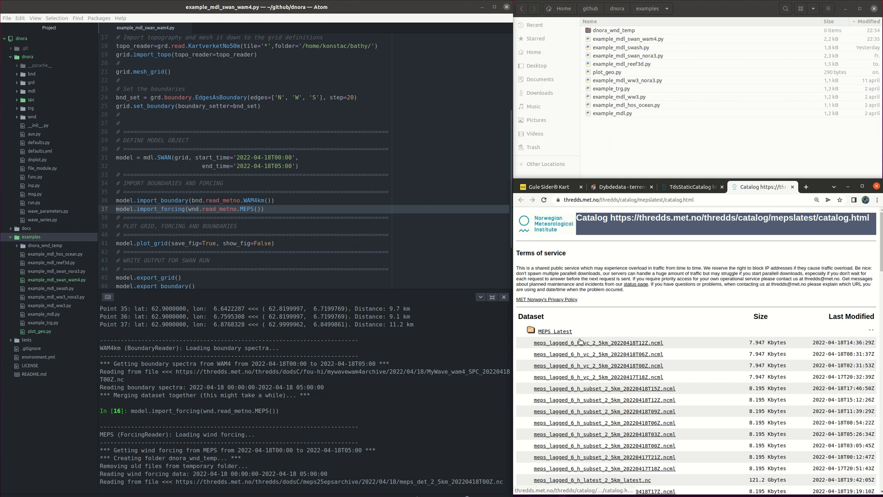
mouse_move(479, 436)
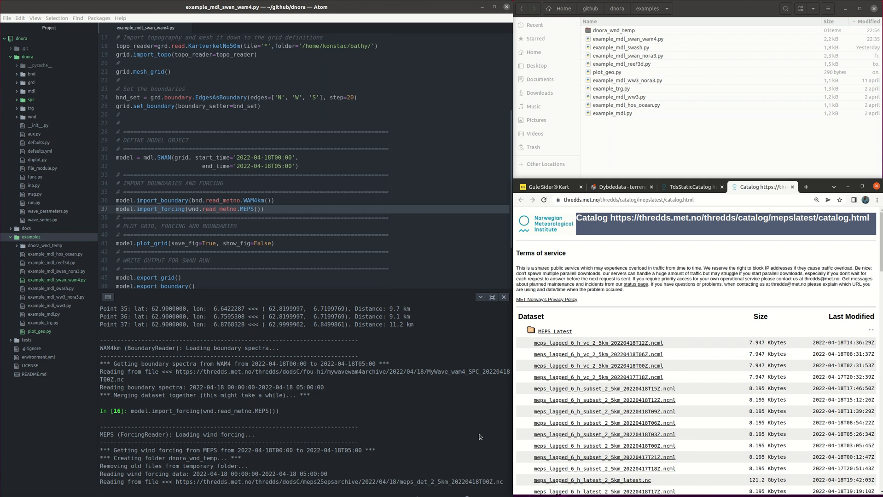
mouse_move(589, 323)
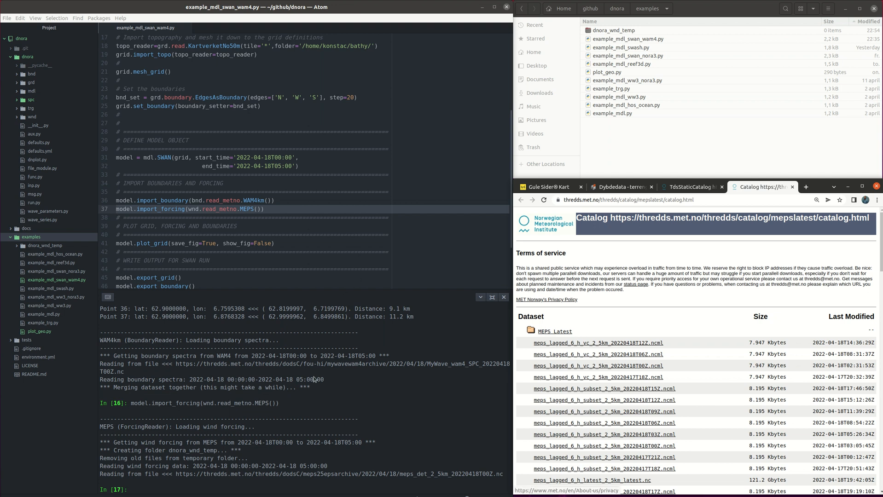
mouse_move(113, 474)
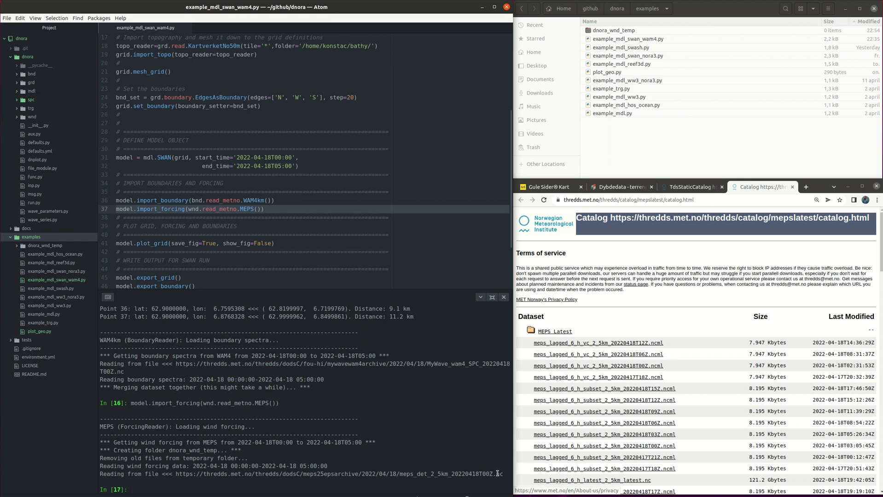
mouse_move(388, 481)
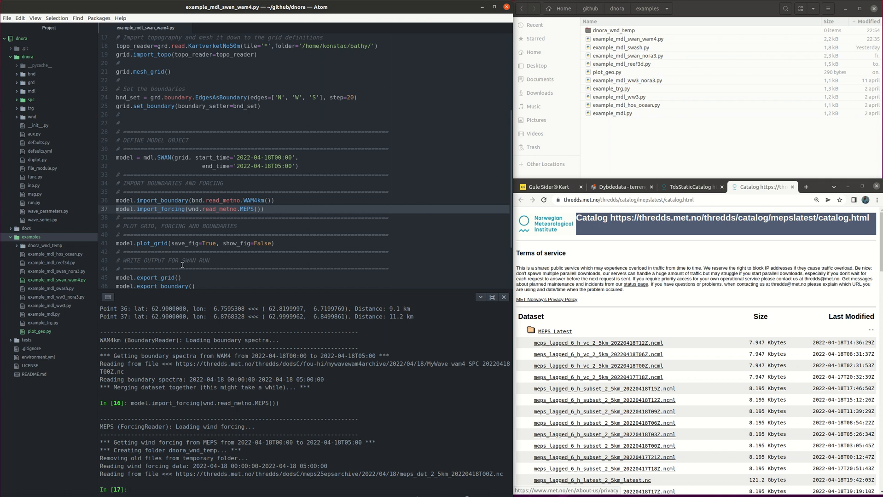
right_click(198, 243)
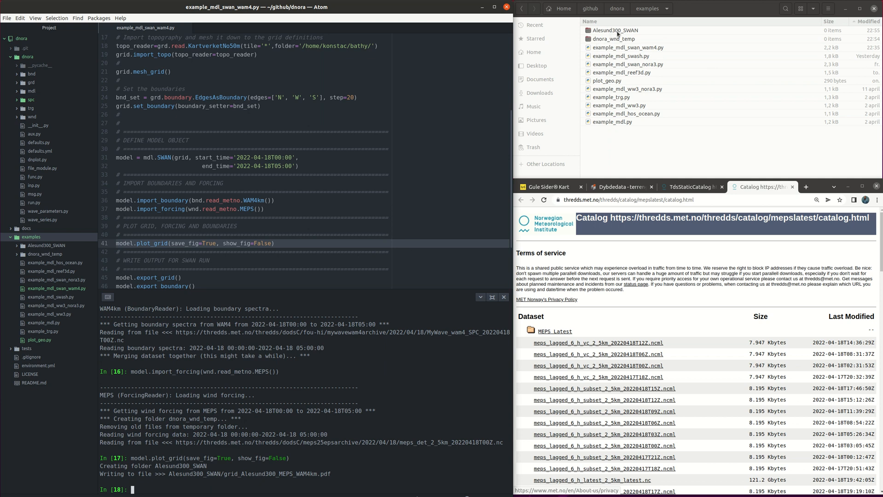
double_click(614, 30)
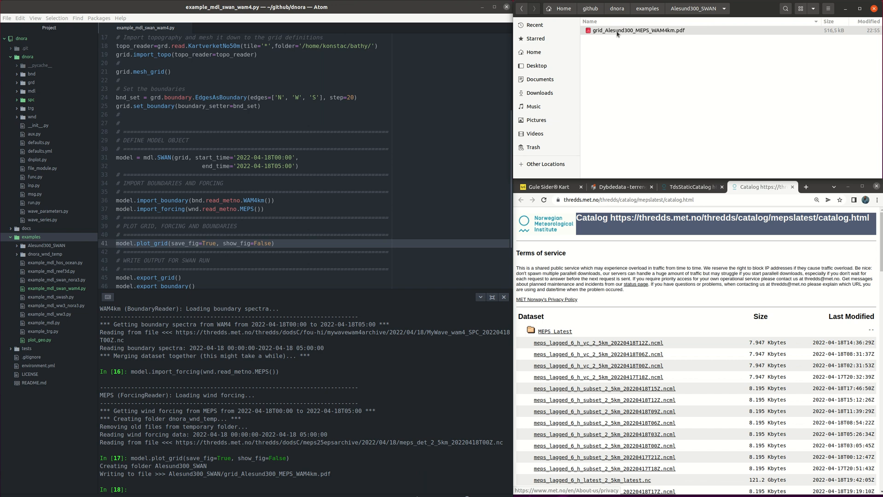
click(637, 30)
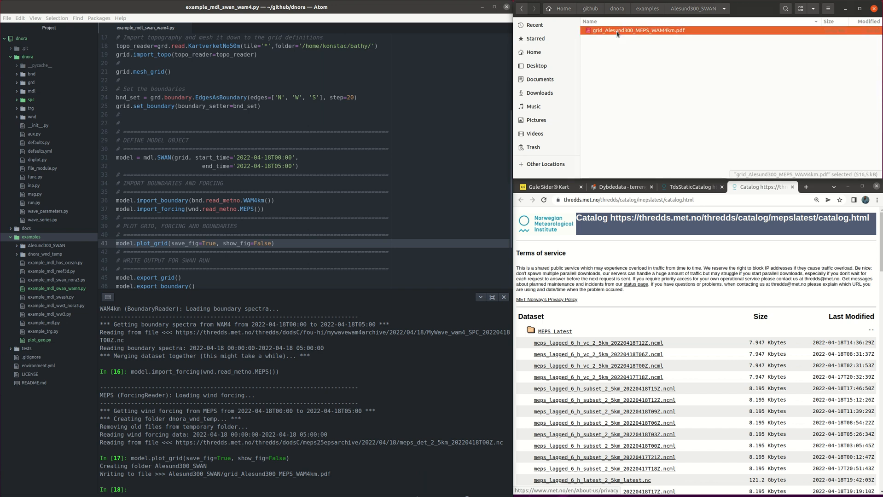
- View the Alesund300 topography plot with boundary, WAM4km spectra and MEPS forcing points in Document Viewer
double_click(637, 29)
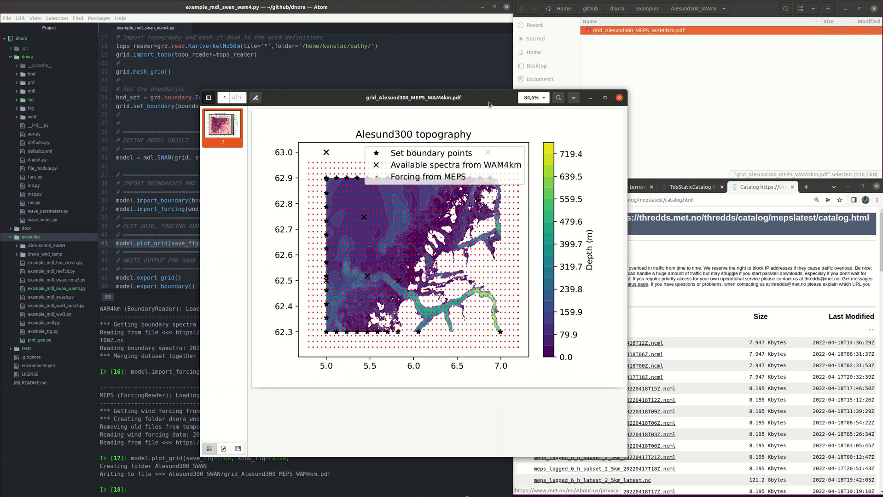
mouse_move(342, 170)
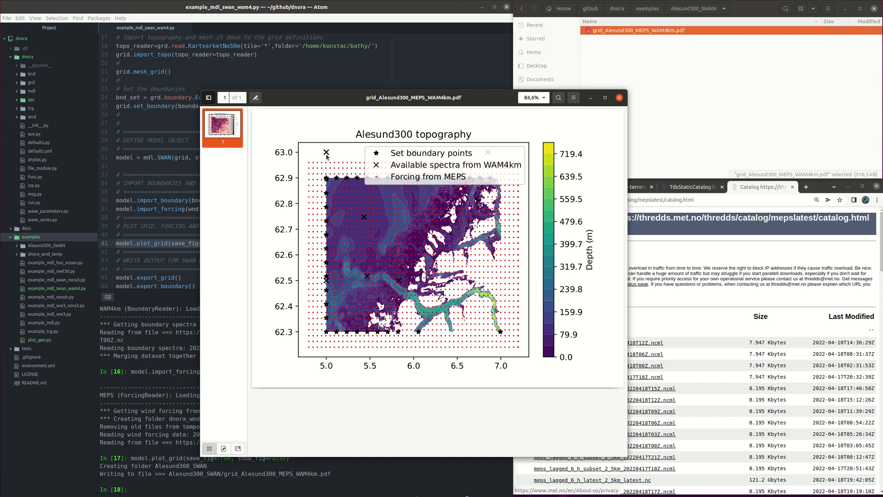
mouse_move(351, 206)
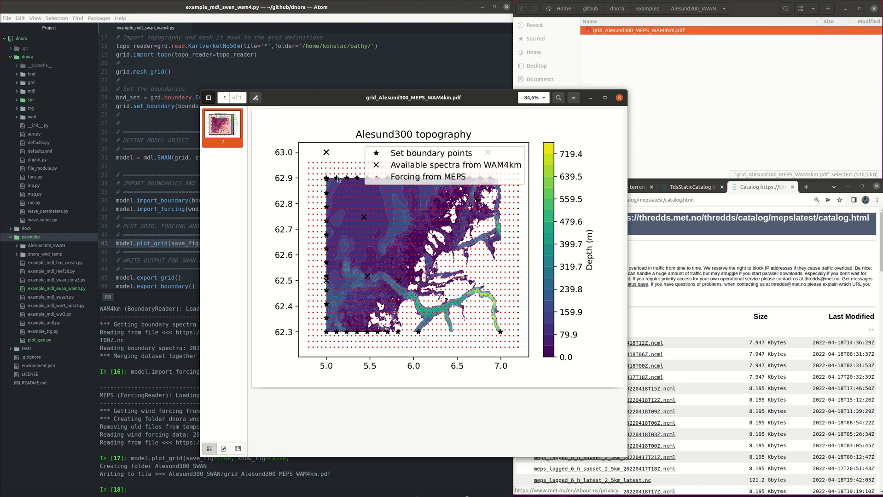
mouse_move(382, 334)
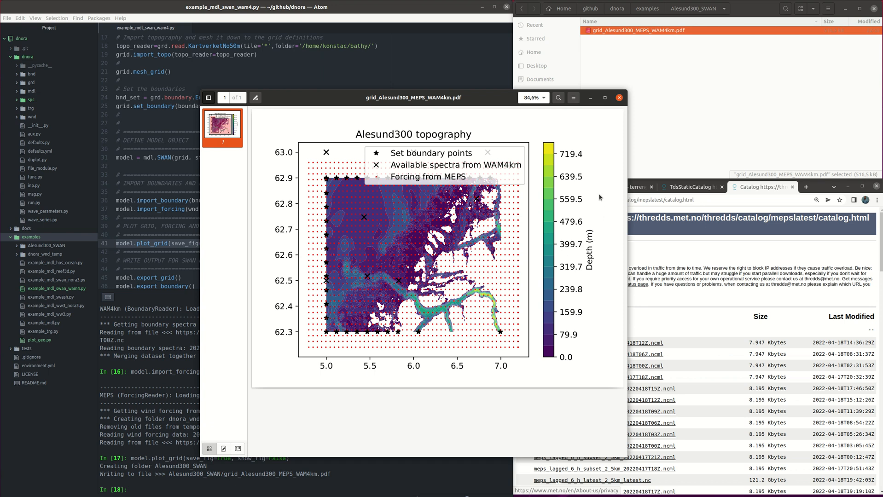
mouse_move(424, 289)
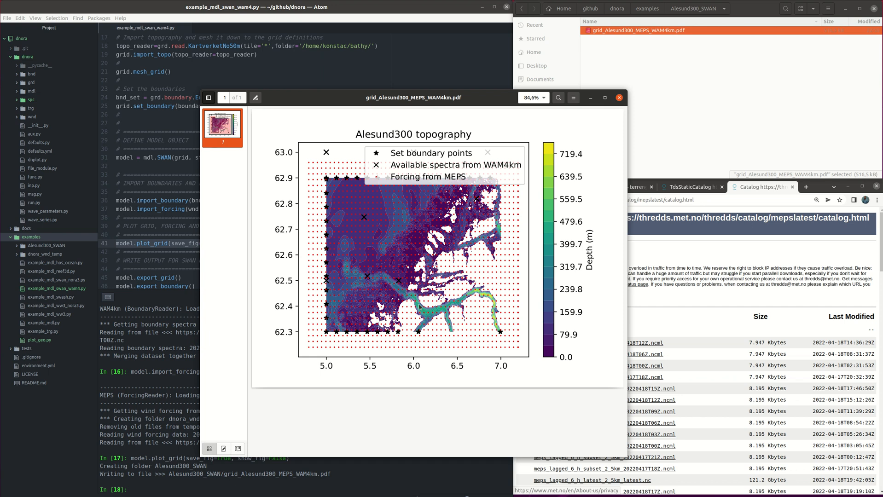
mouse_move(569, 115)
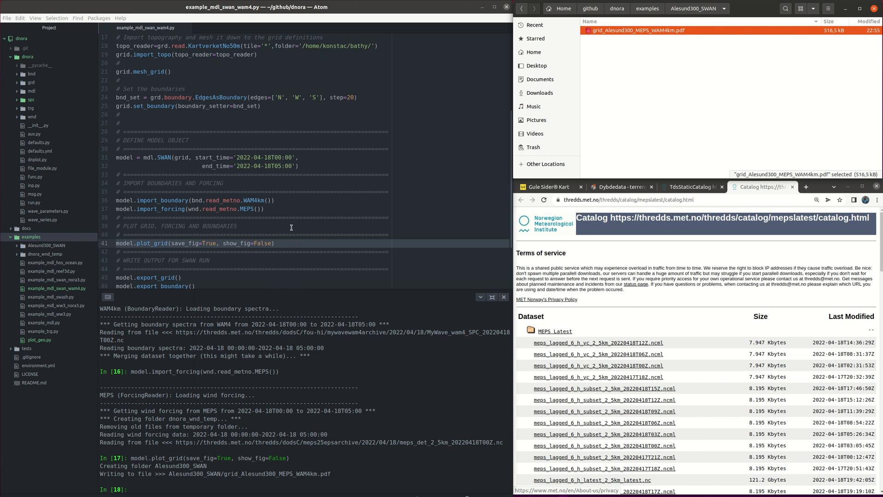
- Run model.export_grid() to write Alesund300_SWAN.bot and the dnora info file
scroll(down, 3)
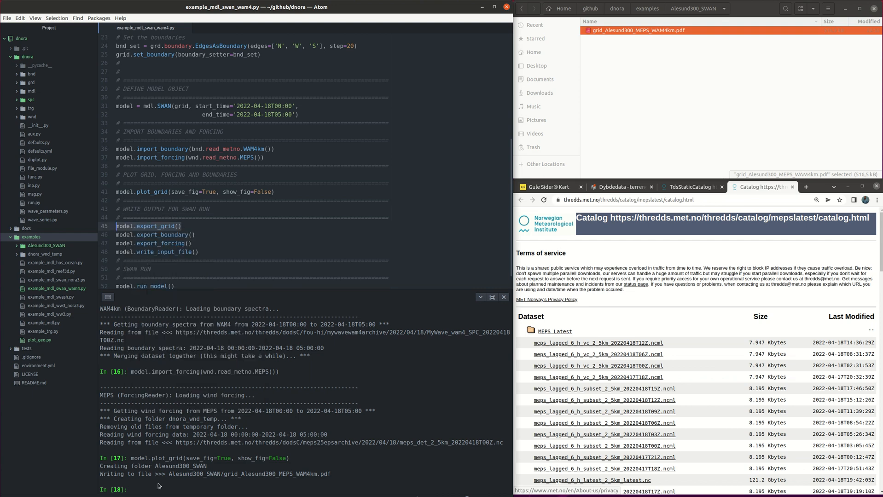
text(model.export_grid())
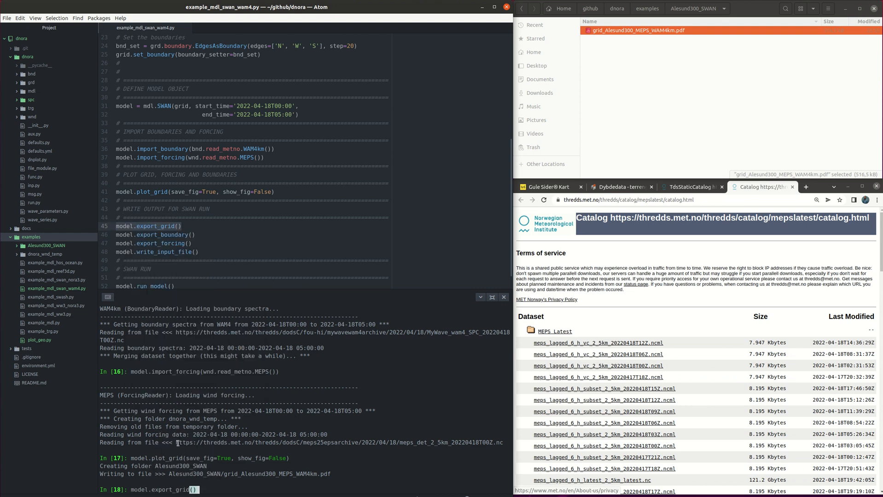
key(Return)
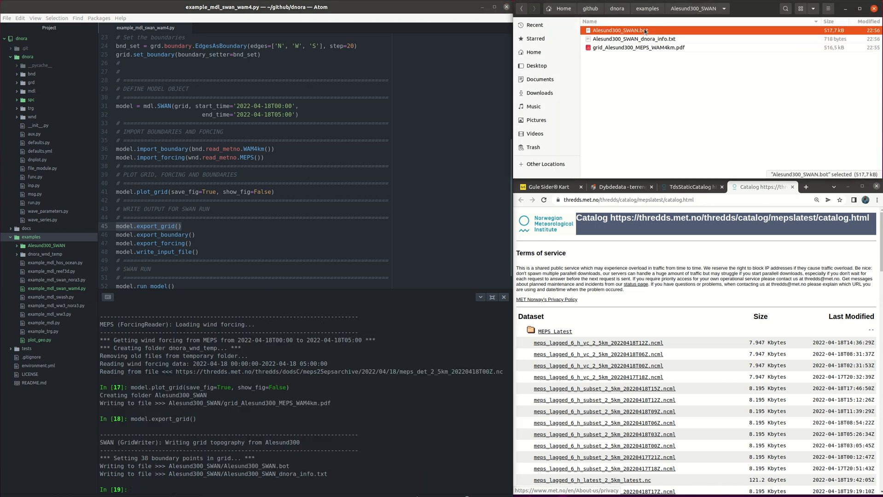
- Review Alesund300_SWAN_dnora_info.txt listing 38 boundary points and grid statistics, then close it
double_click(621, 31)
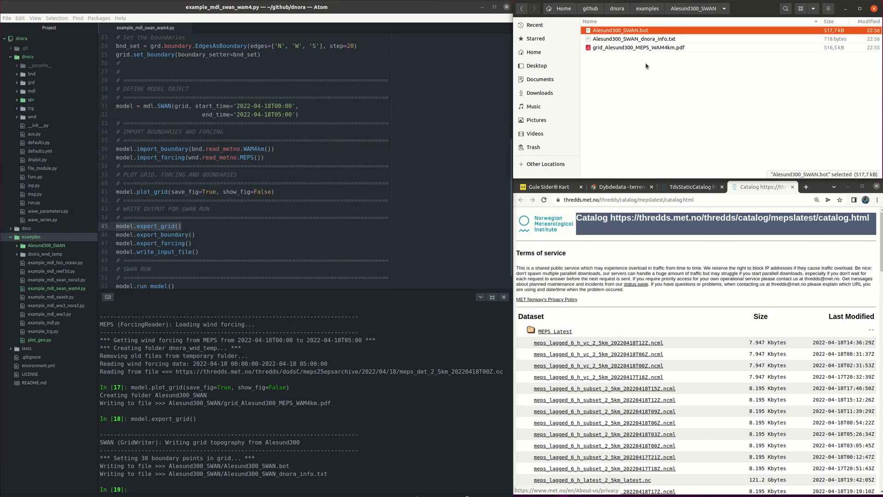
double_click(632, 39)
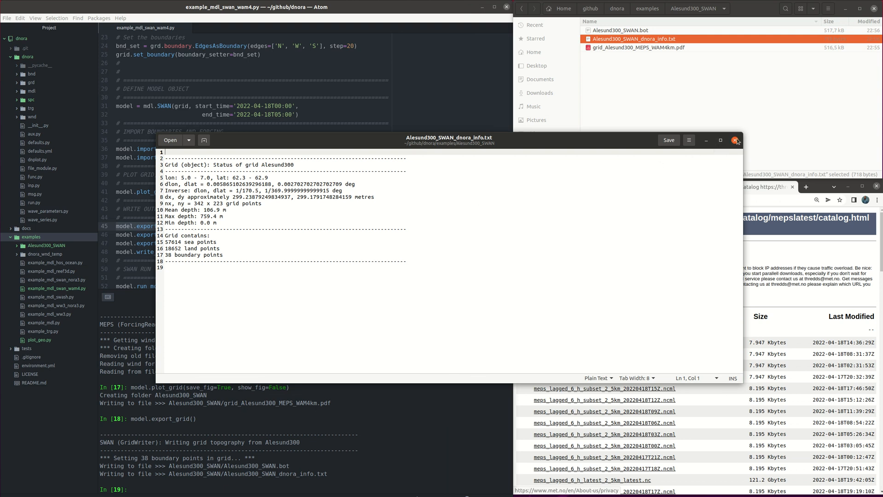
click(736, 140)
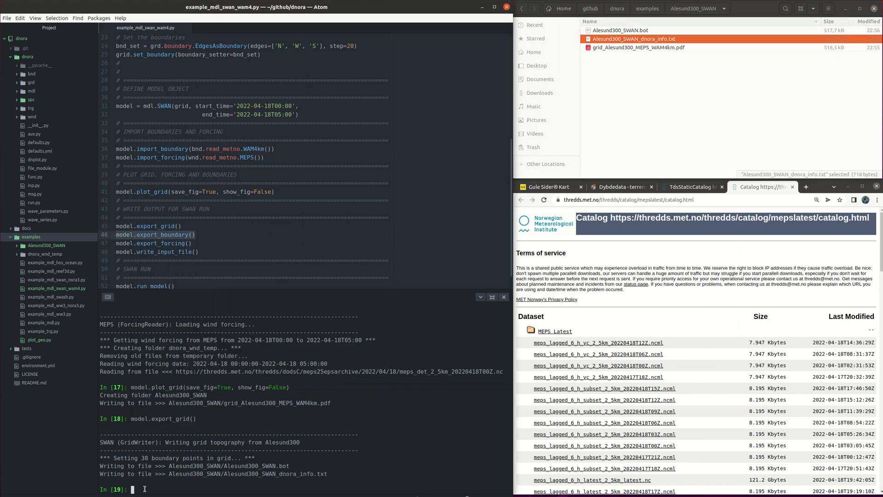
- Export the WAM4km boundary spectra with model.export_boundary() and review the .asc file for 38 points in gedit
text(model.export_boundary())
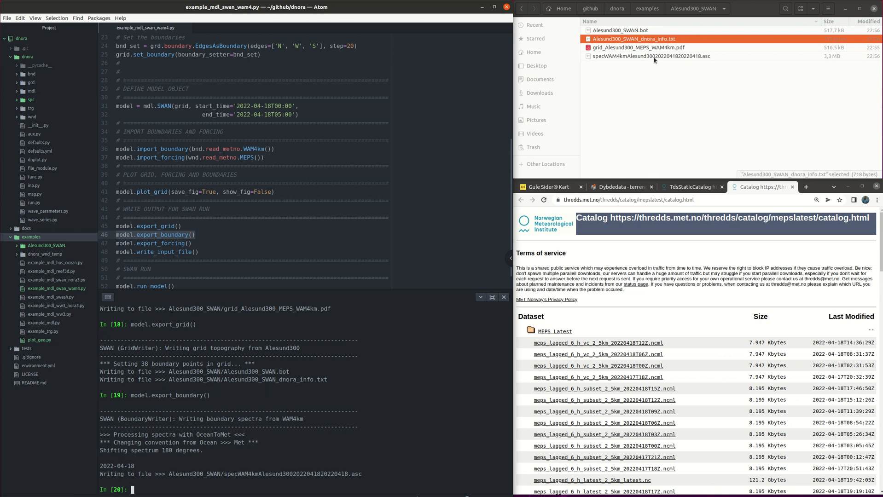
double_click(651, 56)
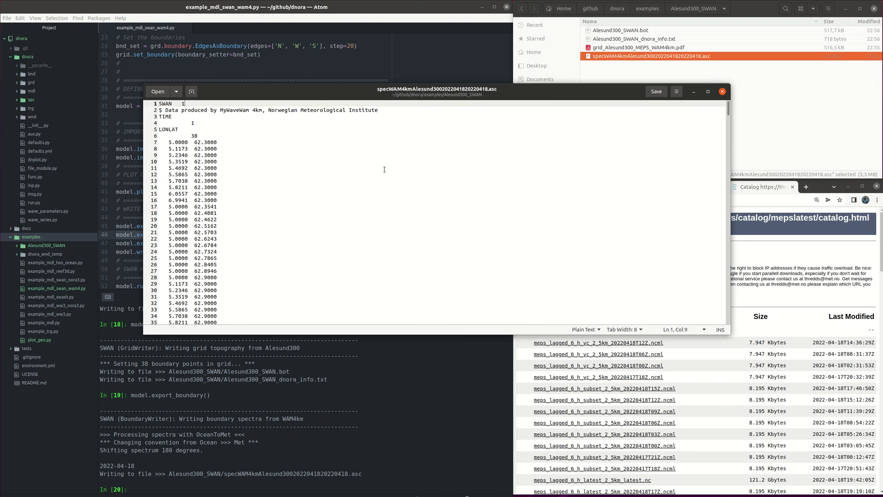
scroll(down, 3)
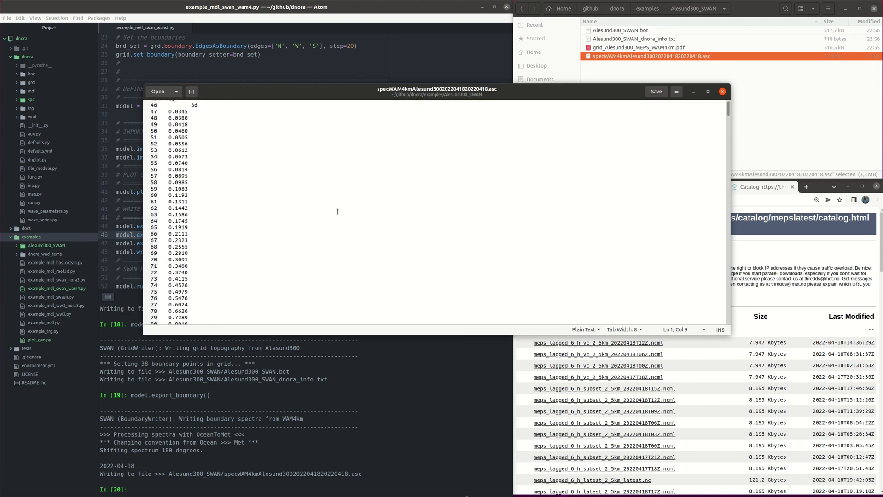
scroll(down, 3)
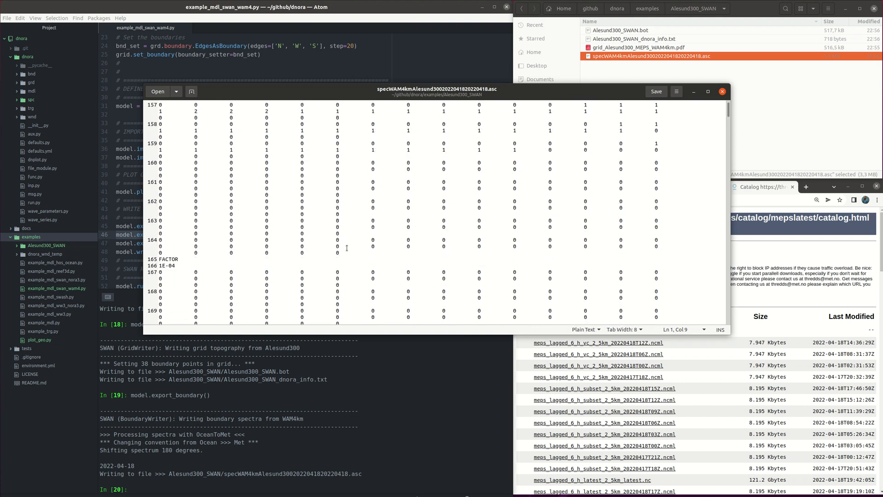
scroll(down, 3)
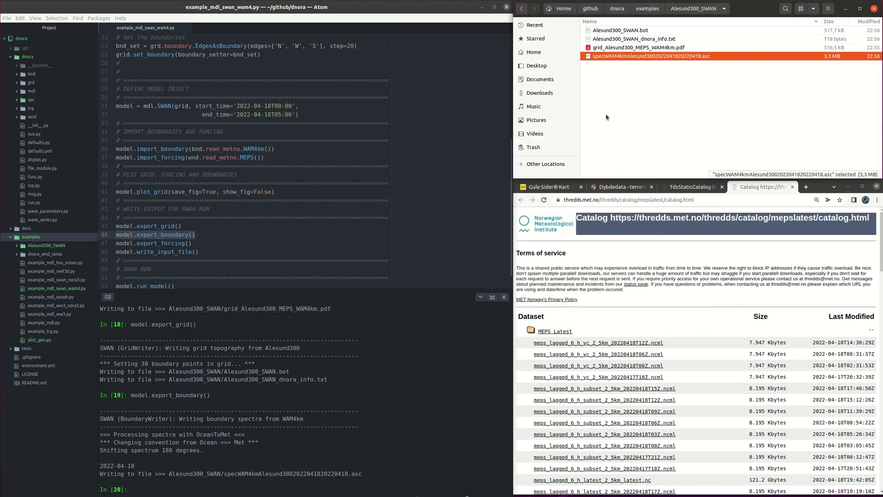
click(142, 243)
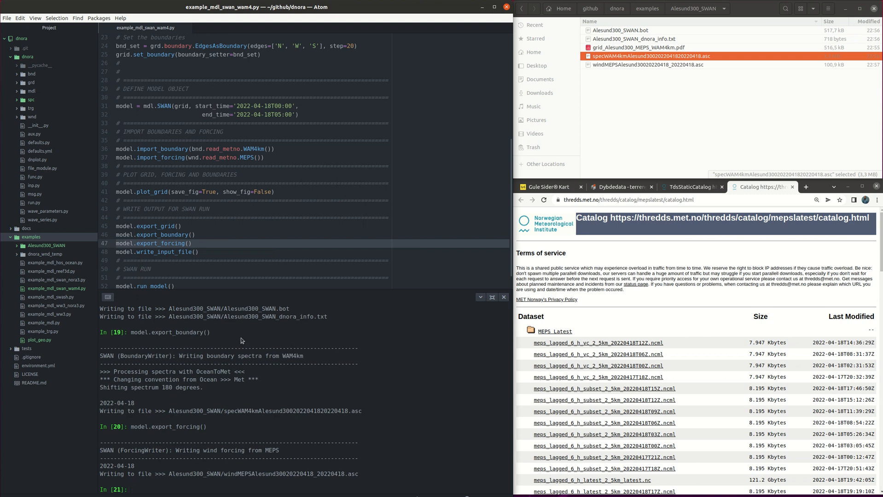
mouse_move(612, 72)
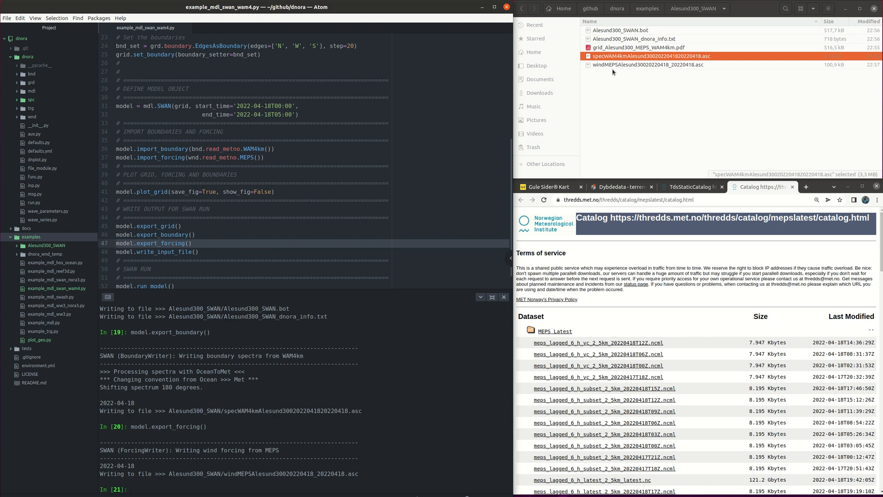
double_click(647, 64)
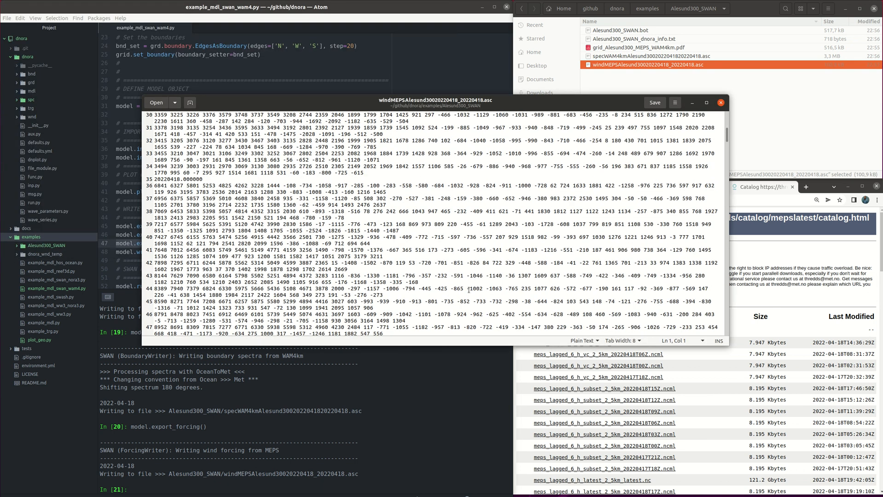
scroll(down, 3)
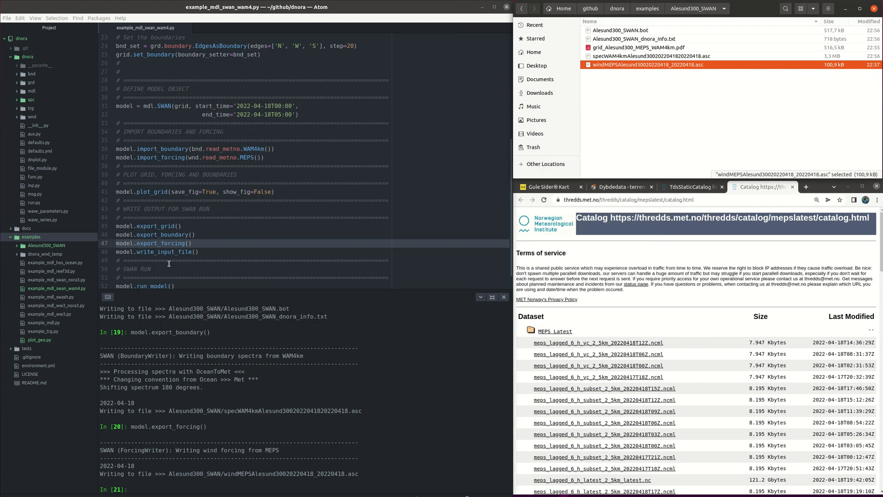
- Write the SWAN input file with model.write_input_file() and review input_20220418_Alesund300.swn in gedit
right_click(168, 251)
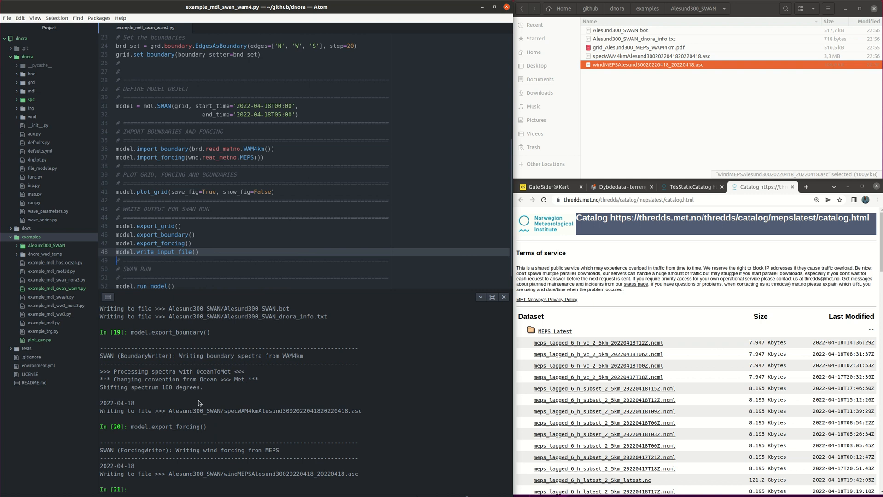
right_click(147, 490)
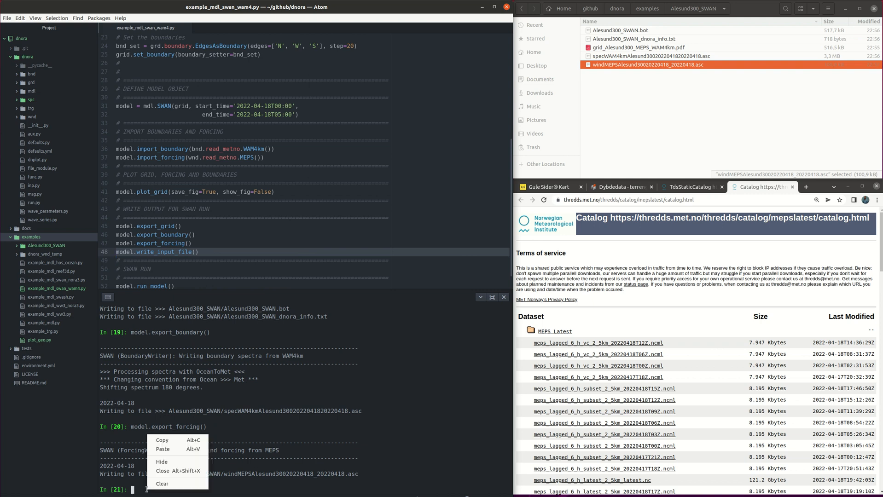
mouse_move(163, 449)
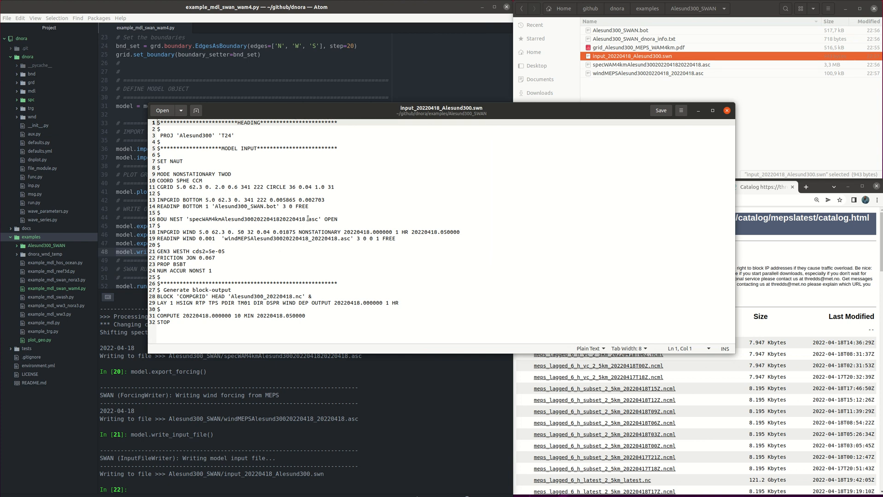
mouse_move(469, 209)
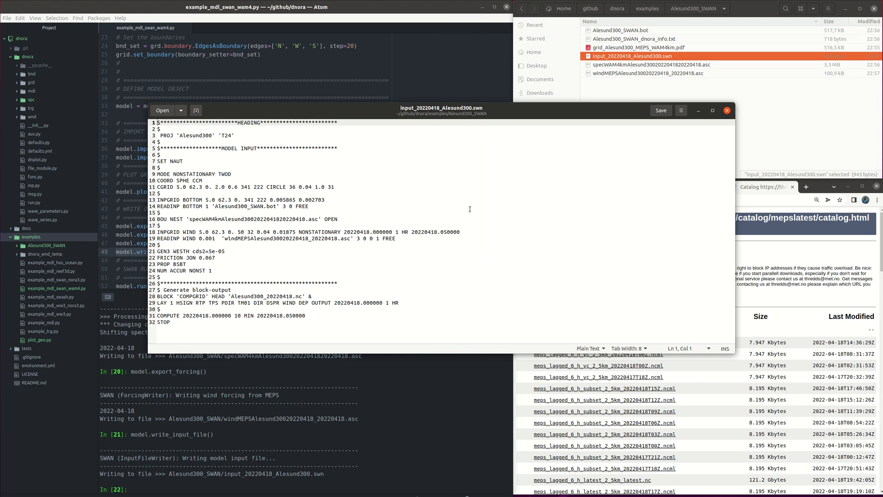
click(726, 111)
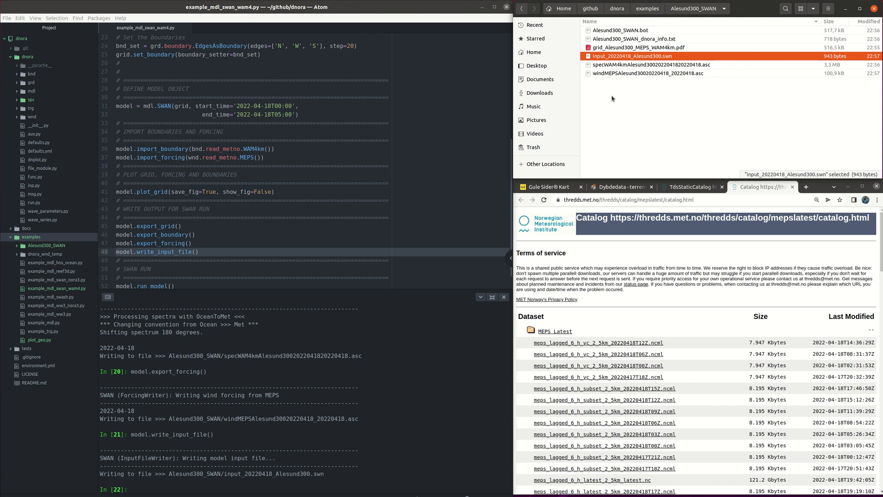
click(620, 30)
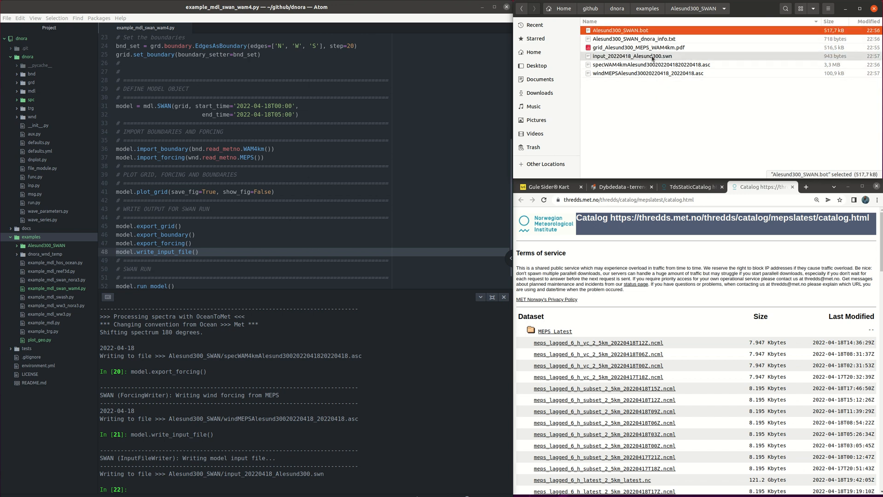
click(632, 56)
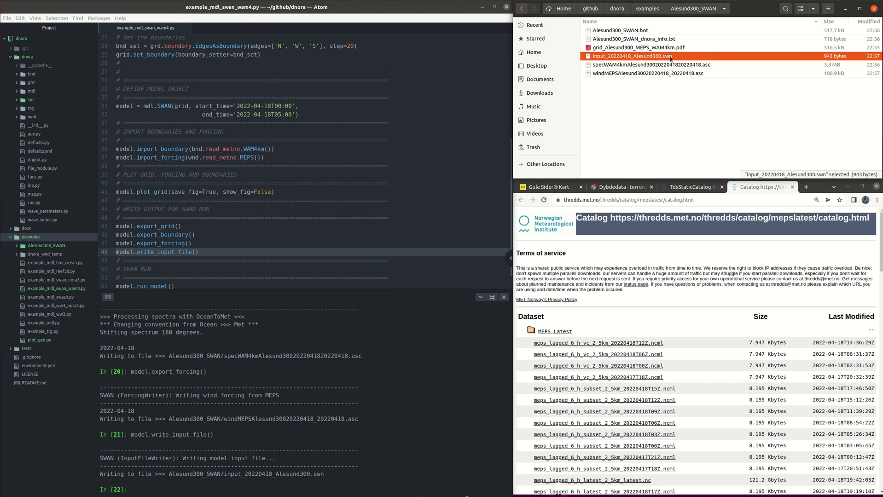